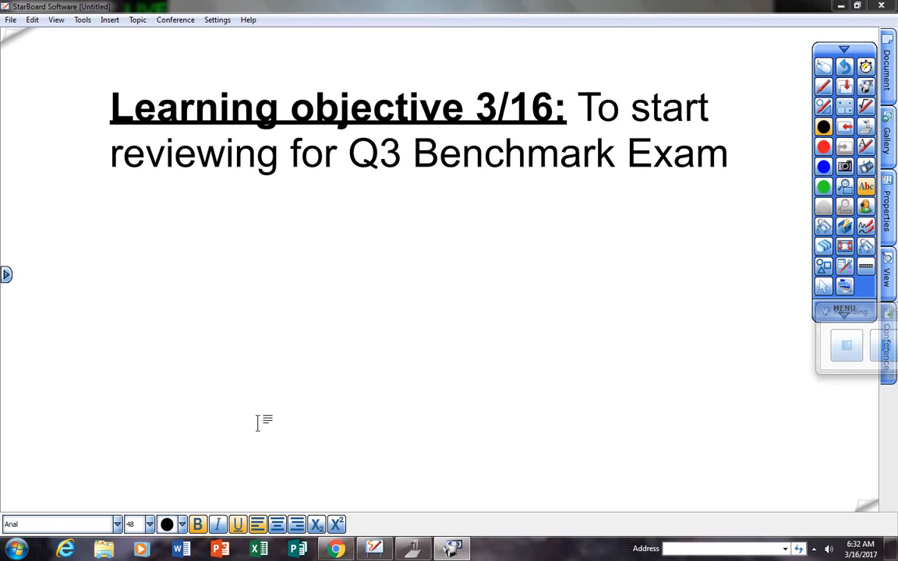
mouse_move(321, 362)
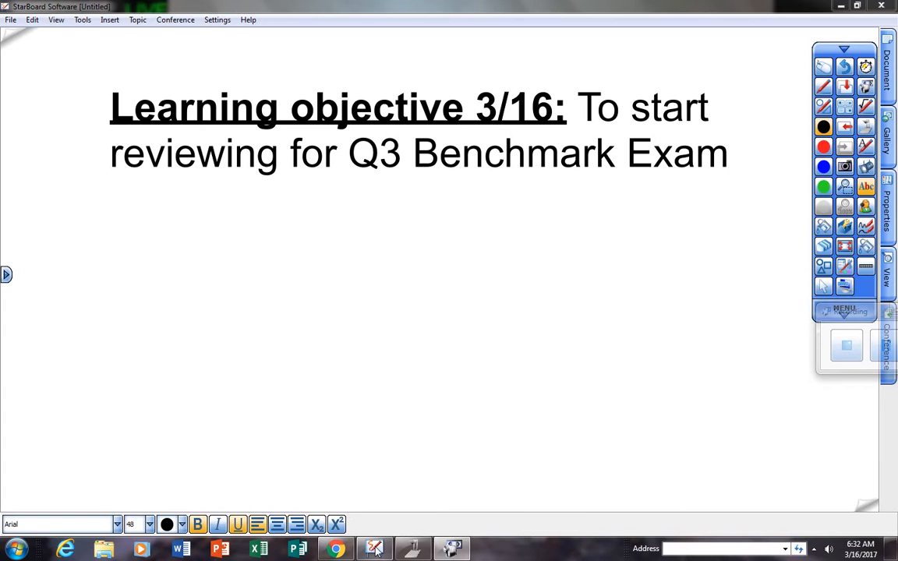
Switch to the live document camera feed showing the six Q3 benchmark topic boxes
left_click(411, 549)
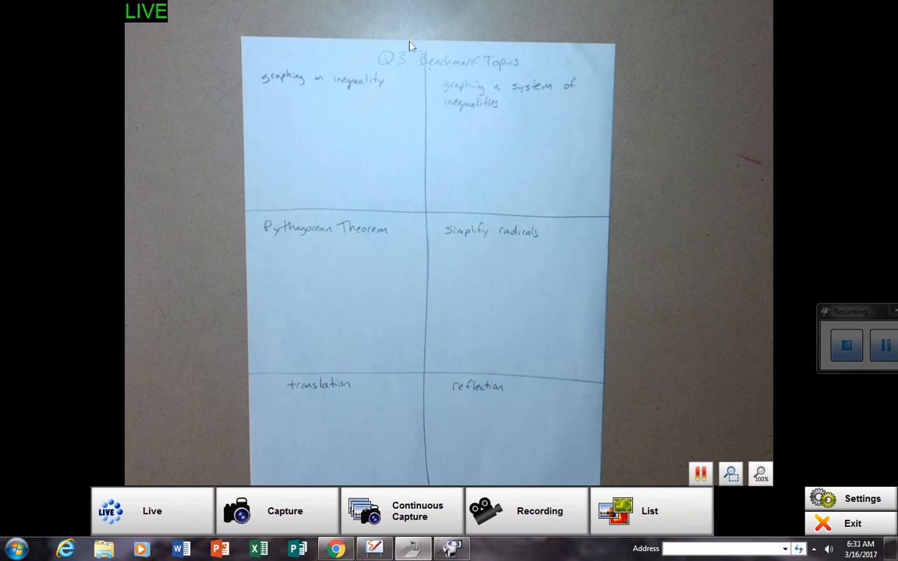
mouse_move(449, 108)
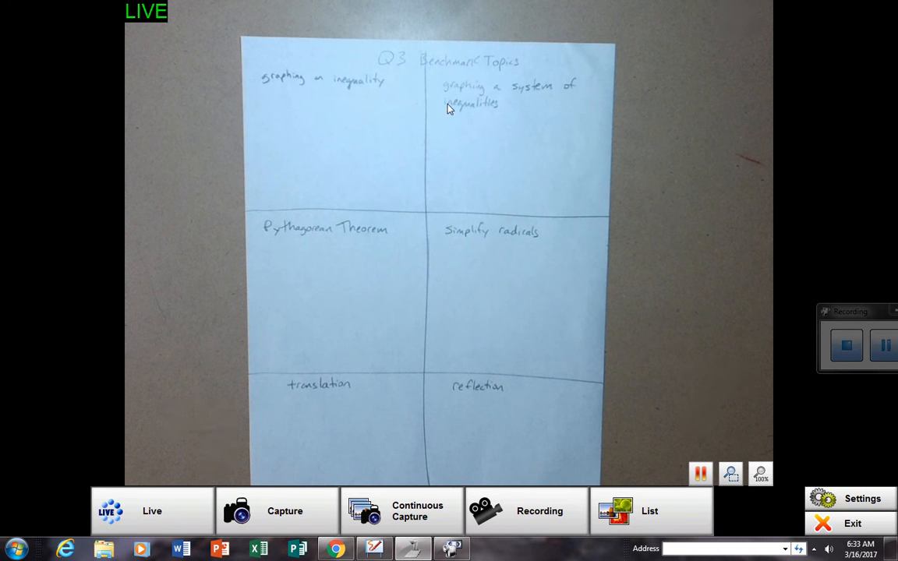
mouse_move(349, 100)
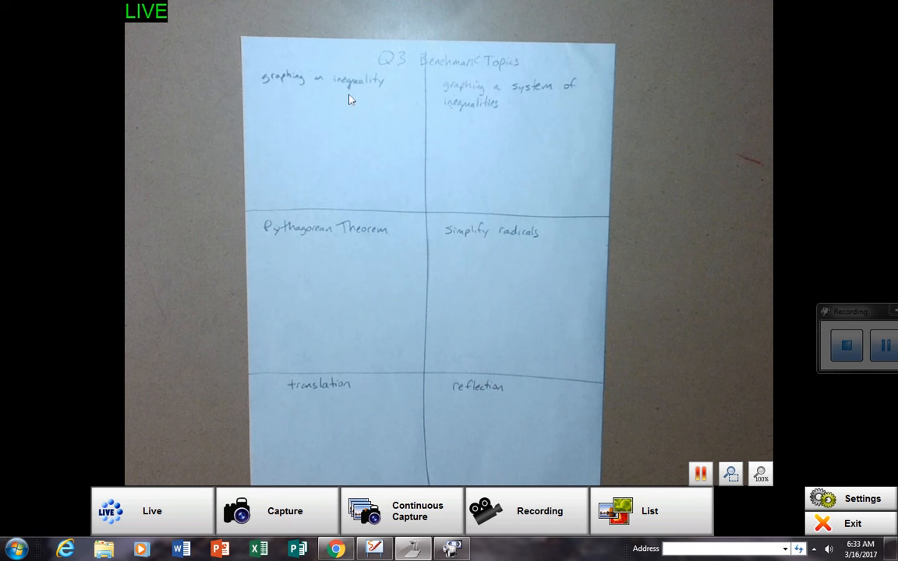
mouse_move(315, 86)
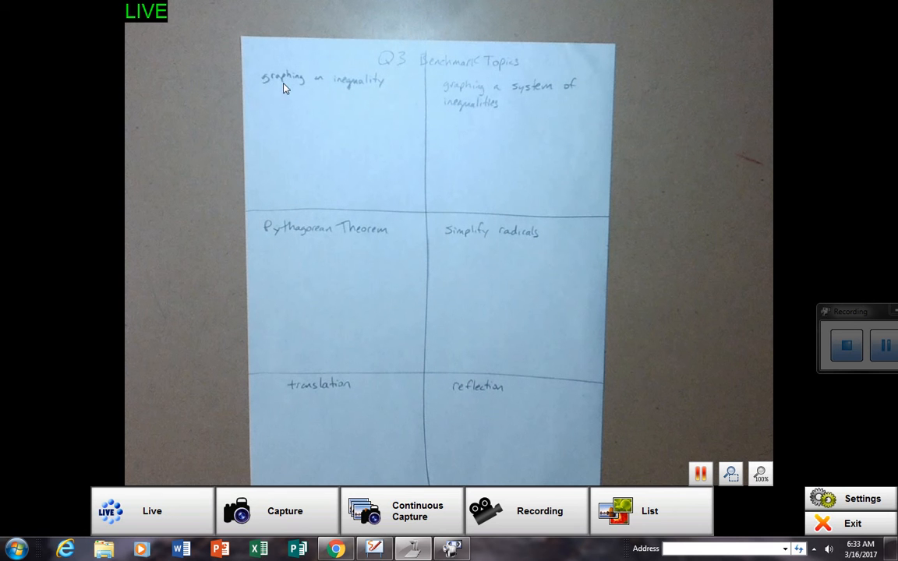
mouse_move(435, 98)
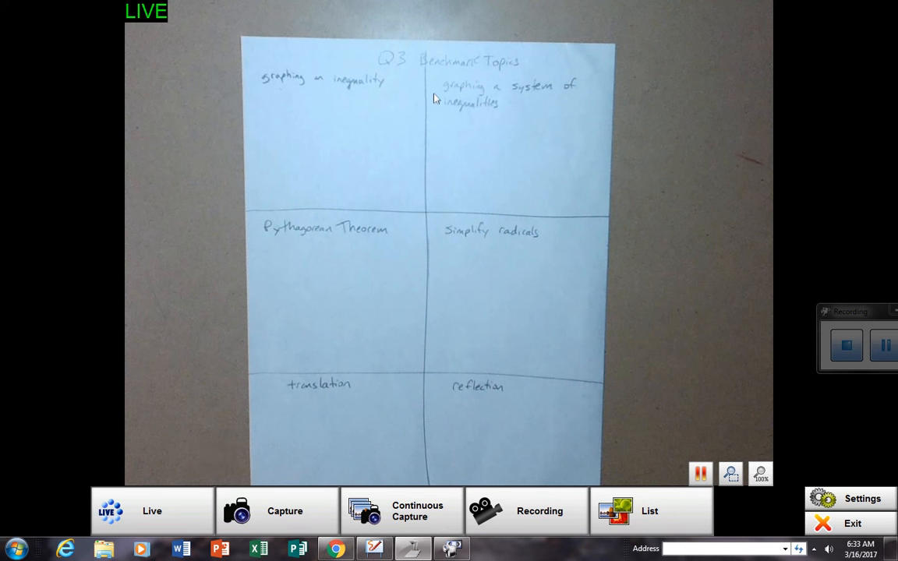
mouse_move(521, 97)
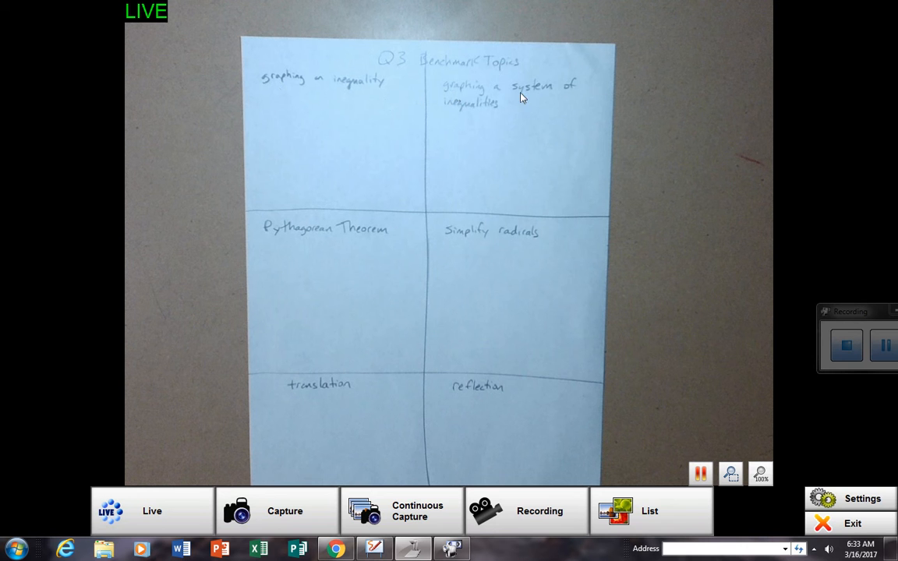
mouse_move(478, 109)
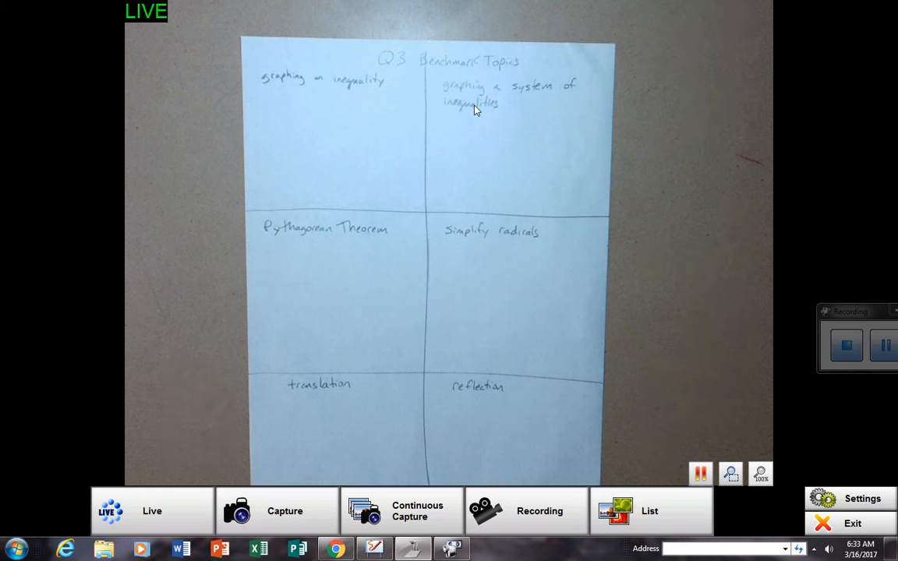
mouse_move(284, 242)
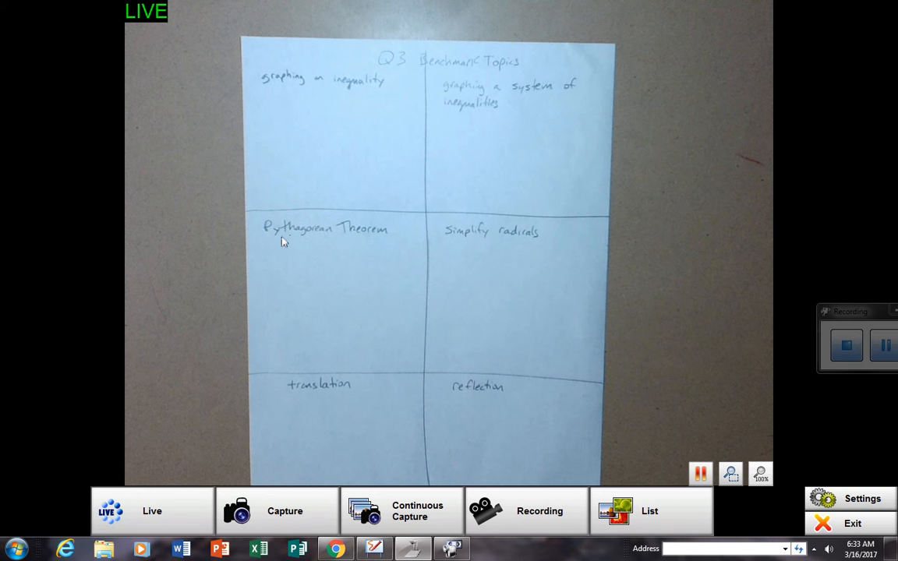
mouse_move(508, 248)
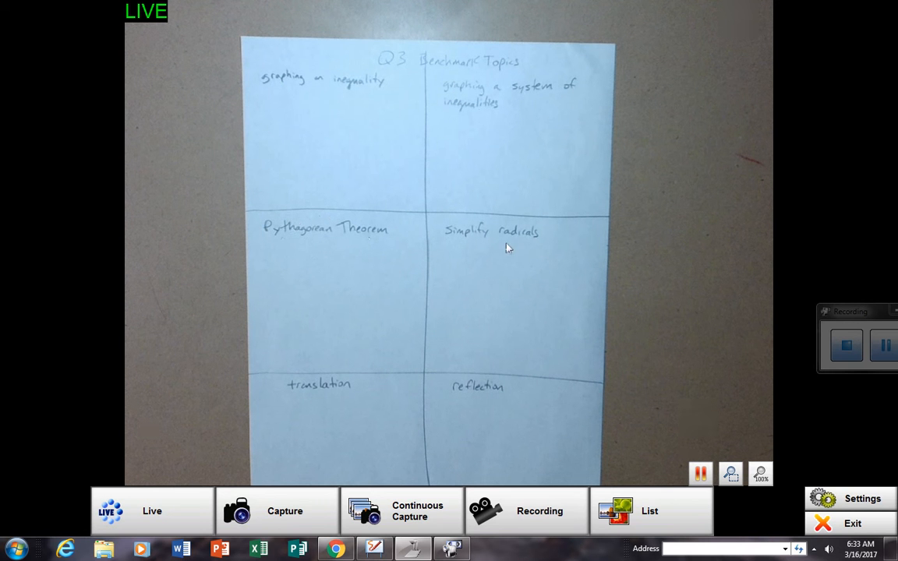
mouse_move(468, 241)
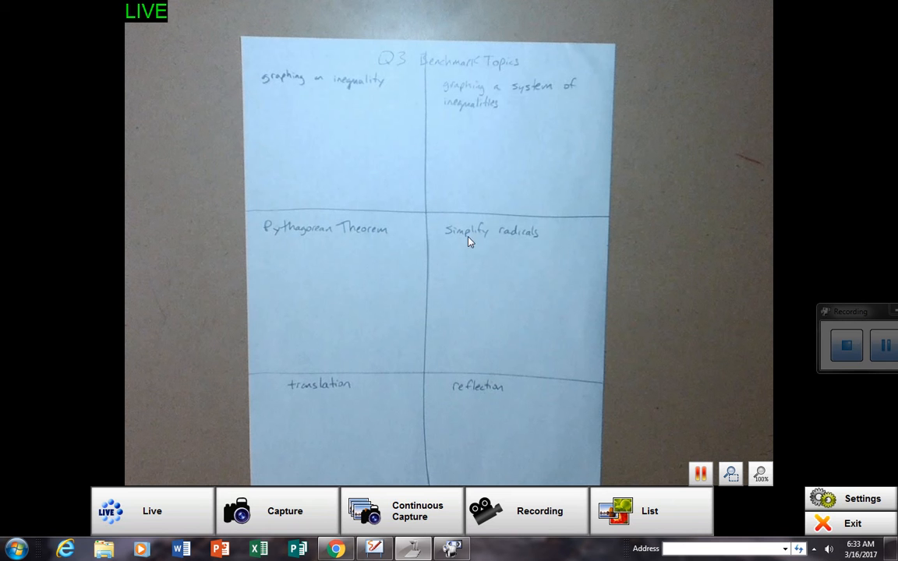
mouse_move(327, 371)
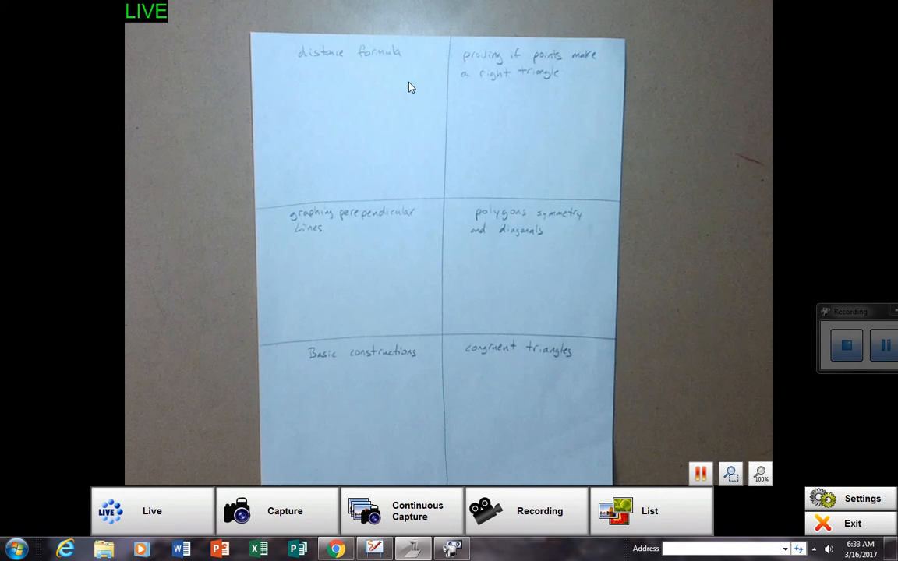
mouse_move(555, 114)
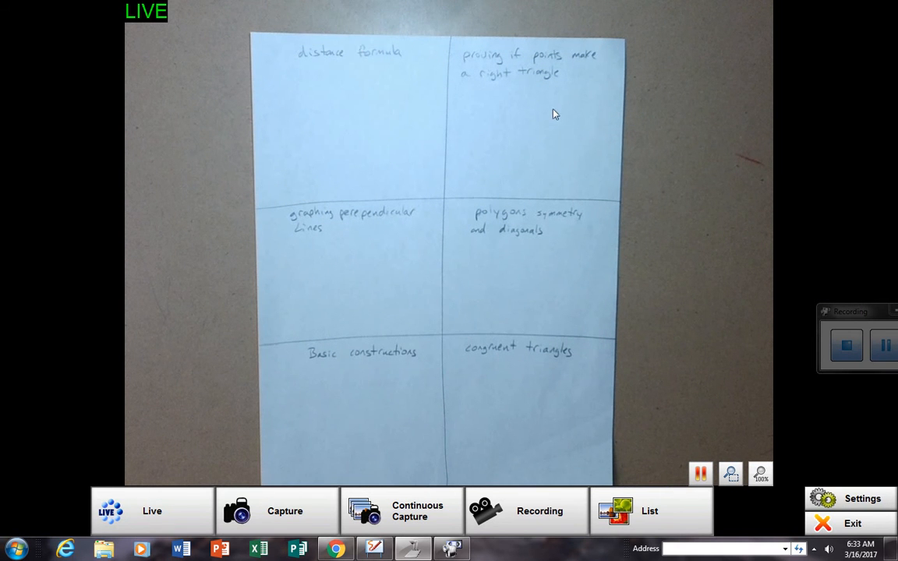
mouse_move(577, 68)
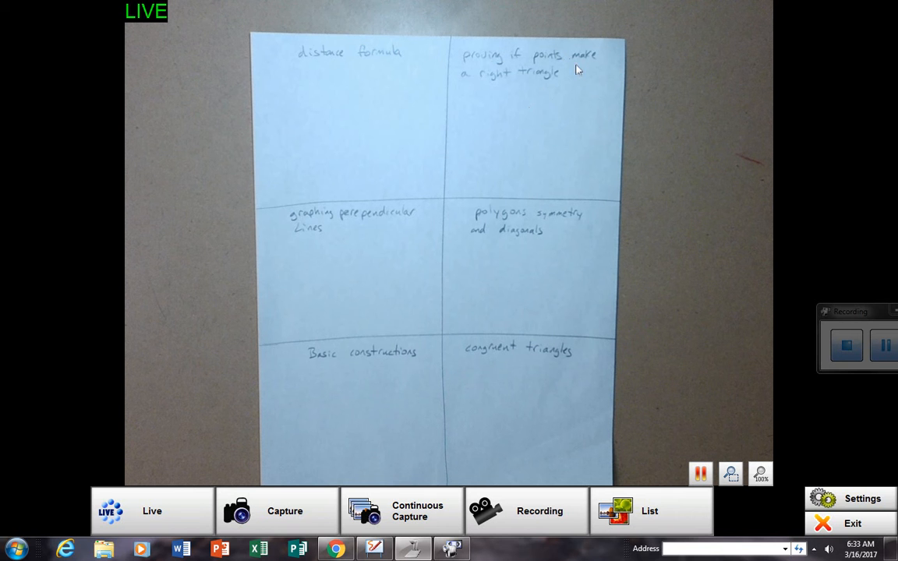
mouse_move(371, 226)
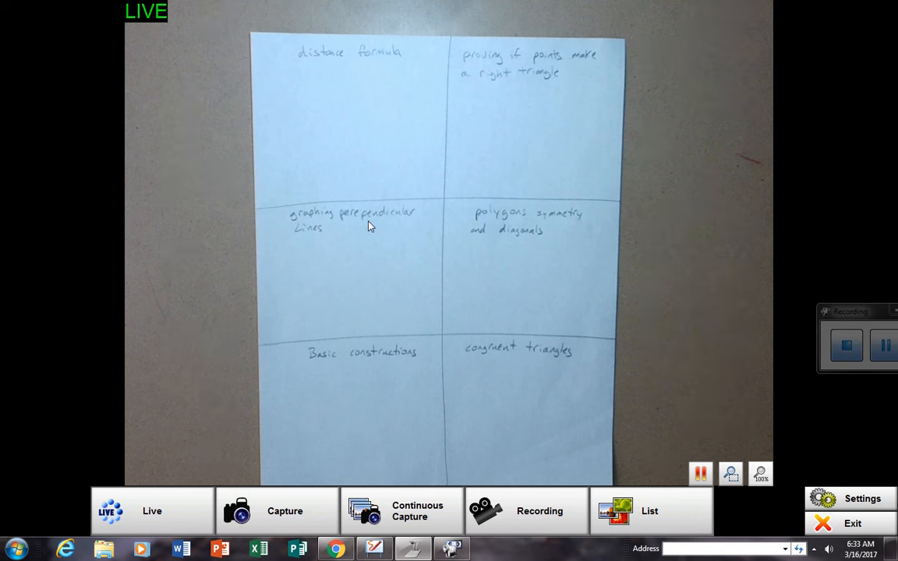
mouse_move(500, 264)
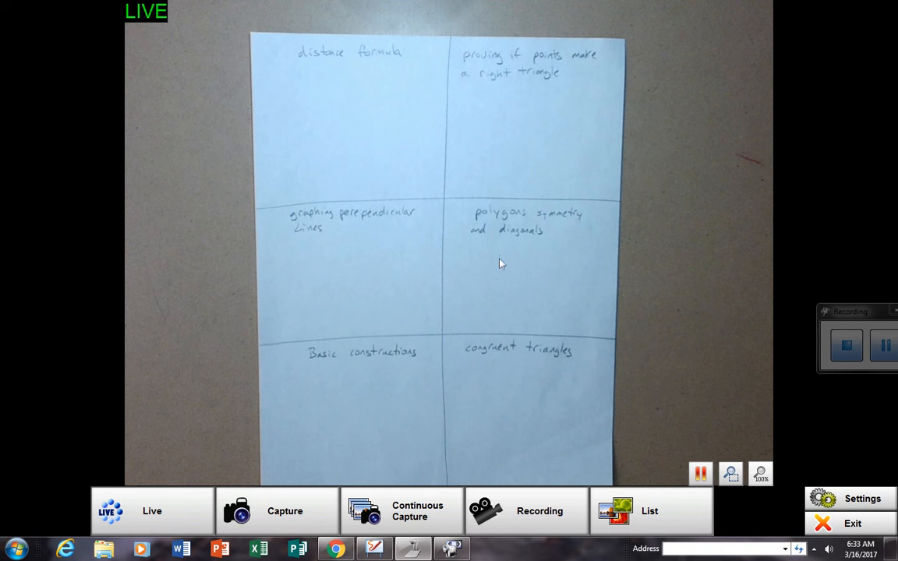
mouse_move(487, 195)
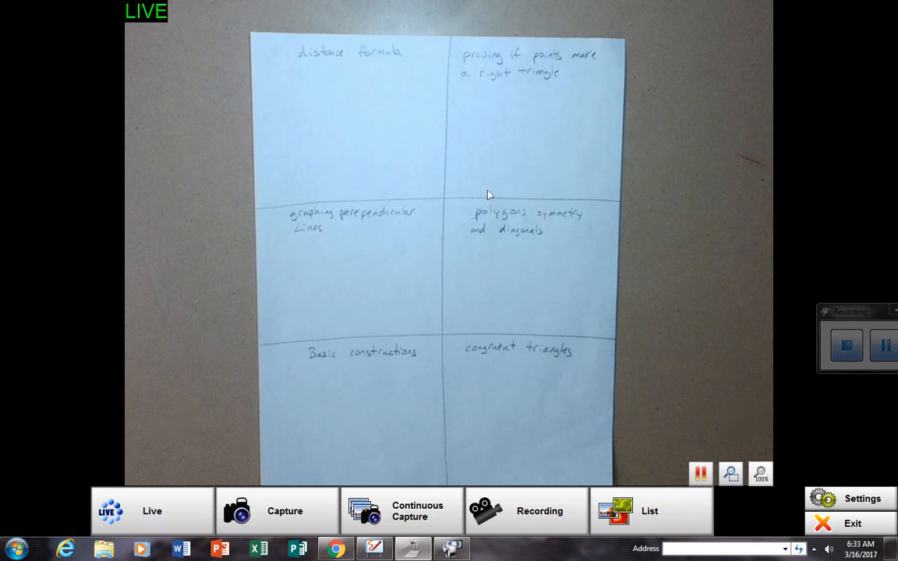
mouse_move(352, 340)
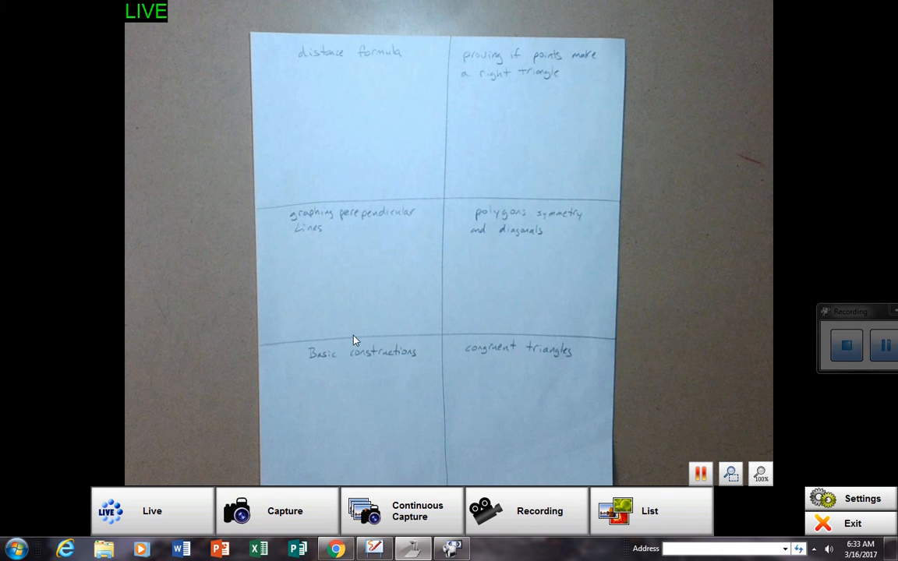
mouse_move(507, 352)
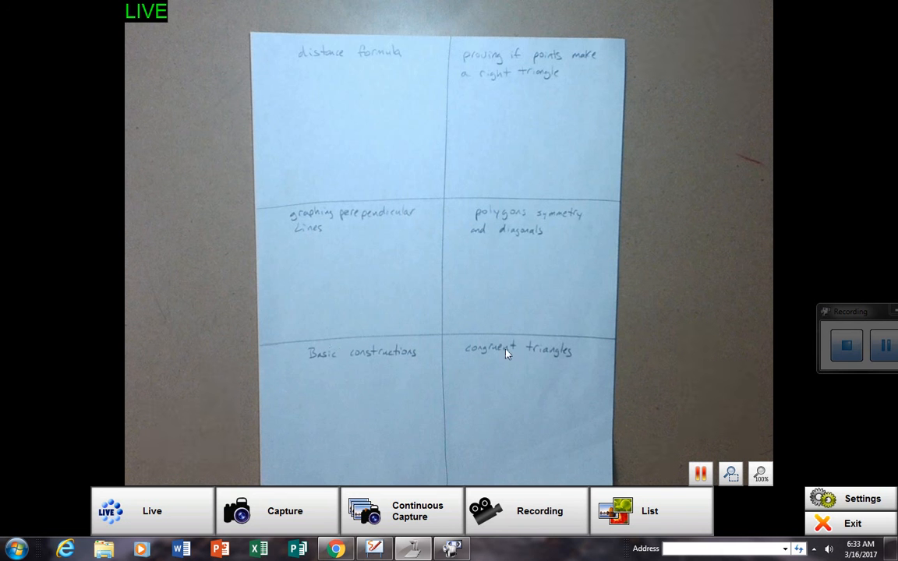
mouse_move(570, 357)
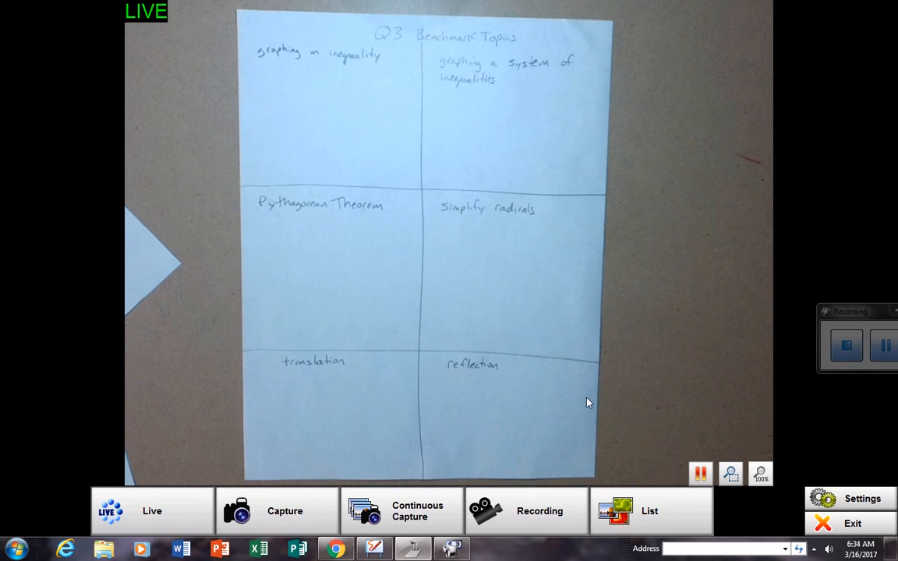
mouse_move(515, 424)
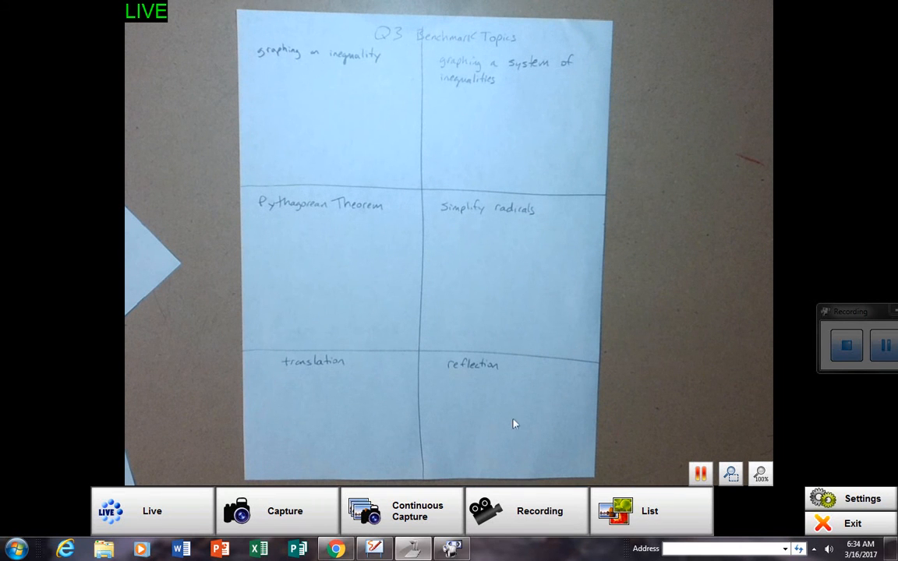
mouse_move(331, 49)
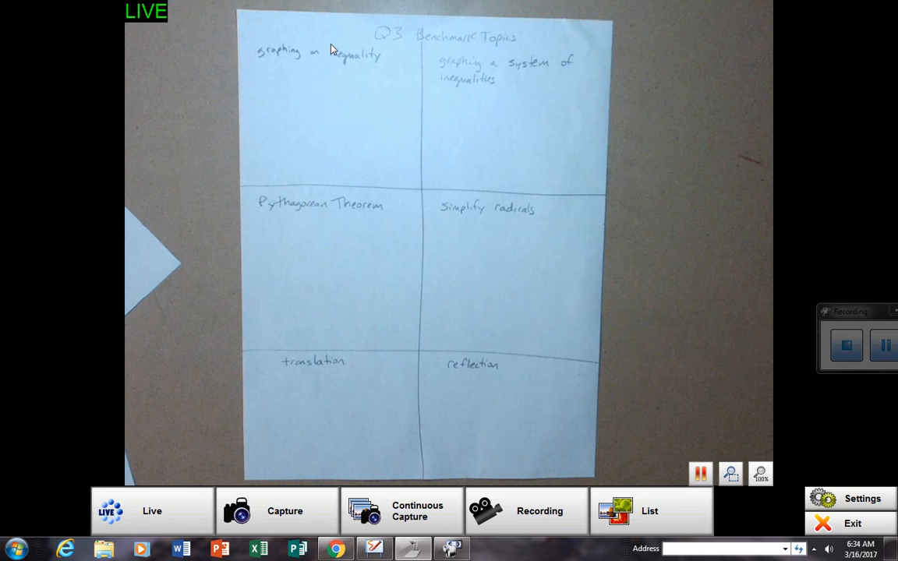
mouse_move(292, 100)
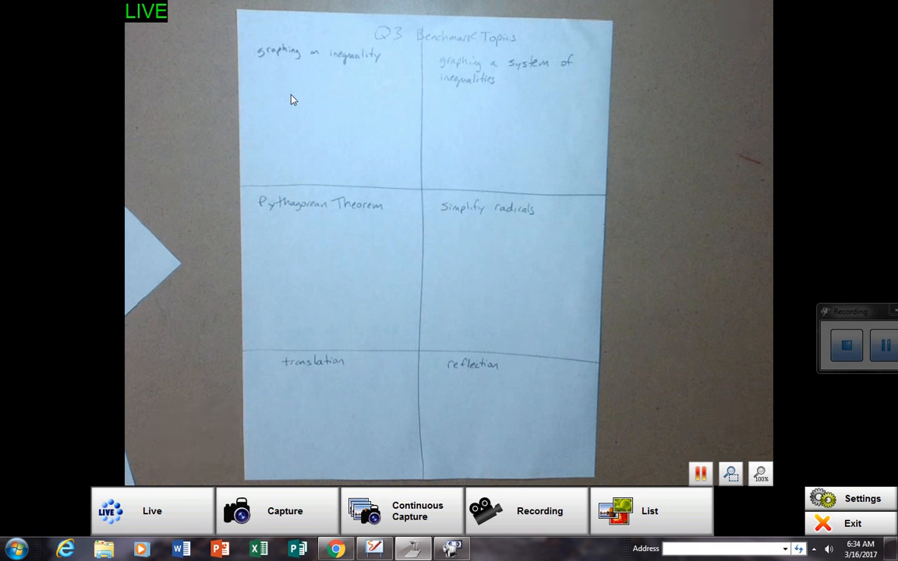
mouse_move(280, 159)
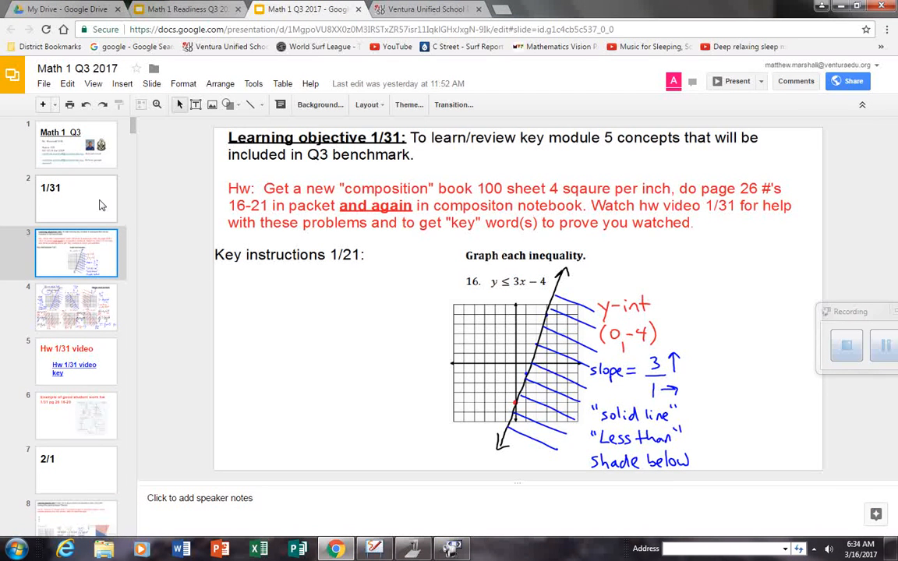
Page through the Math 1 Q3 title, 1/31 divider and learning objective slides
left_click(74, 145)
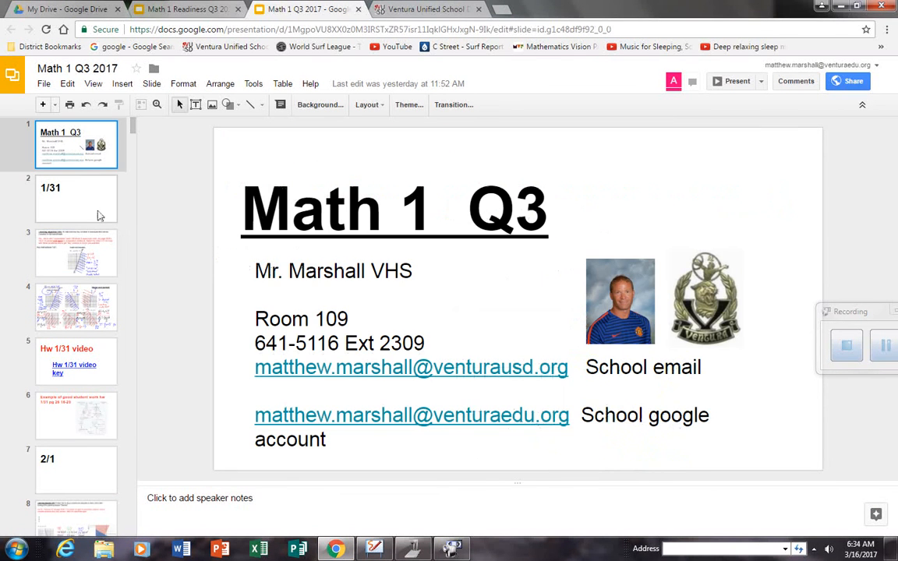
left_click(76, 198)
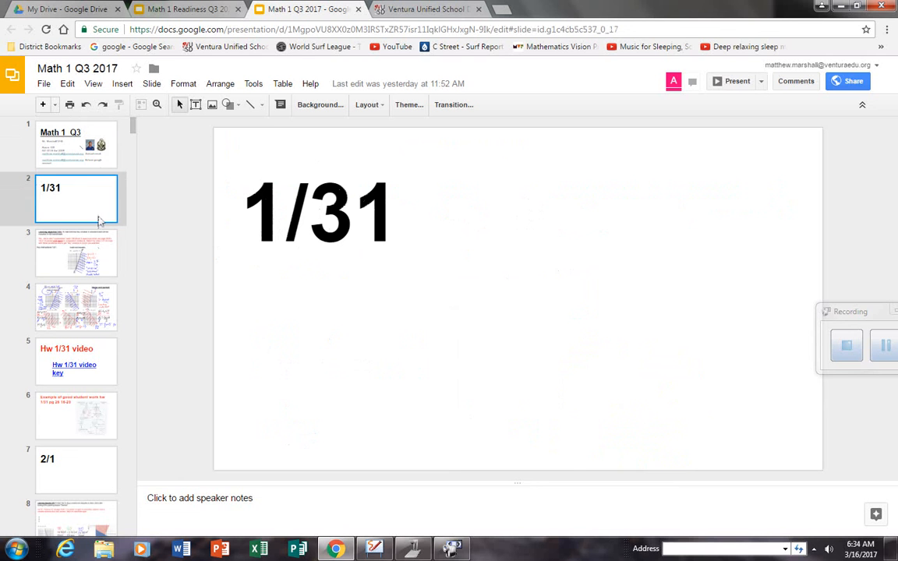
left_click(77, 253)
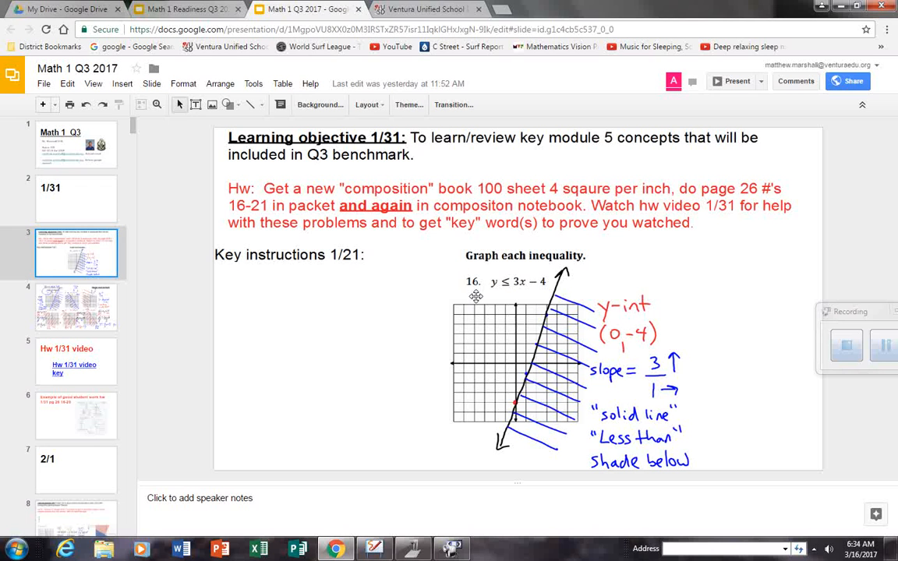
mouse_move(24, 365)
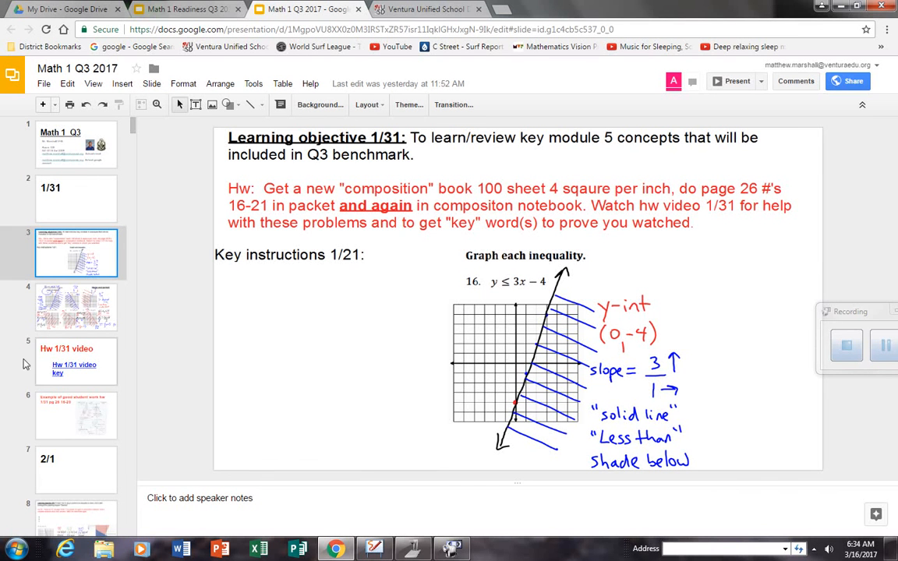
Advance to the 2/2 systems of inequalities slide and open its Hw 2/2 video link
scroll("down", 3)
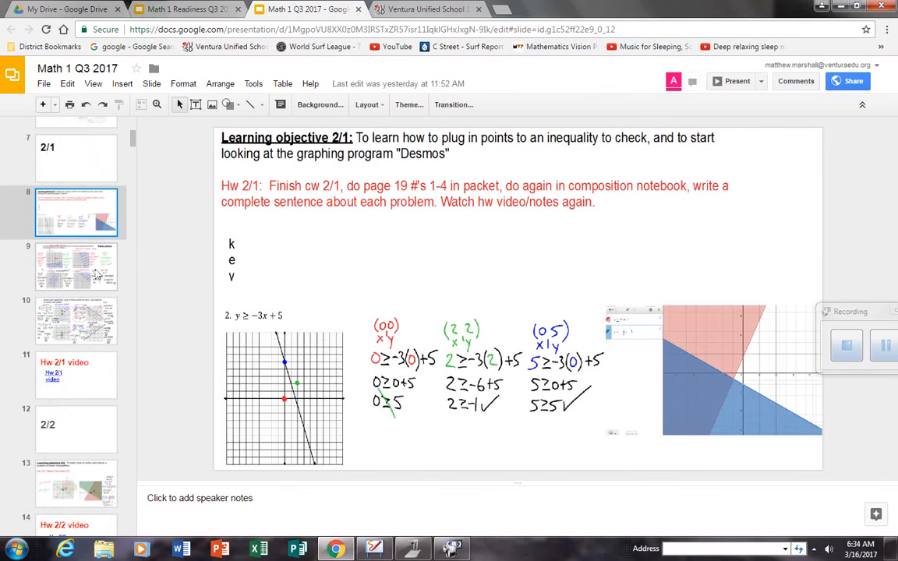
left_click(75, 358)
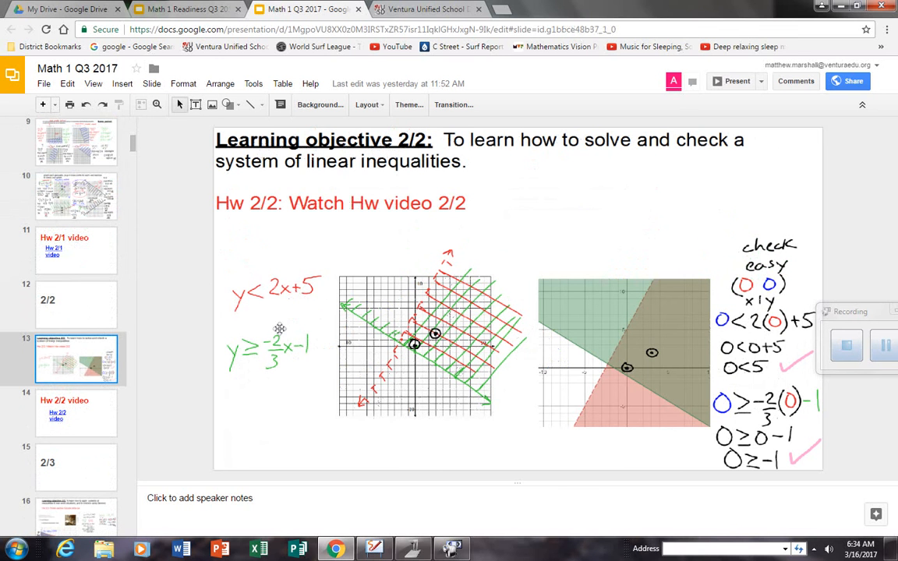
scroll("down", 3)
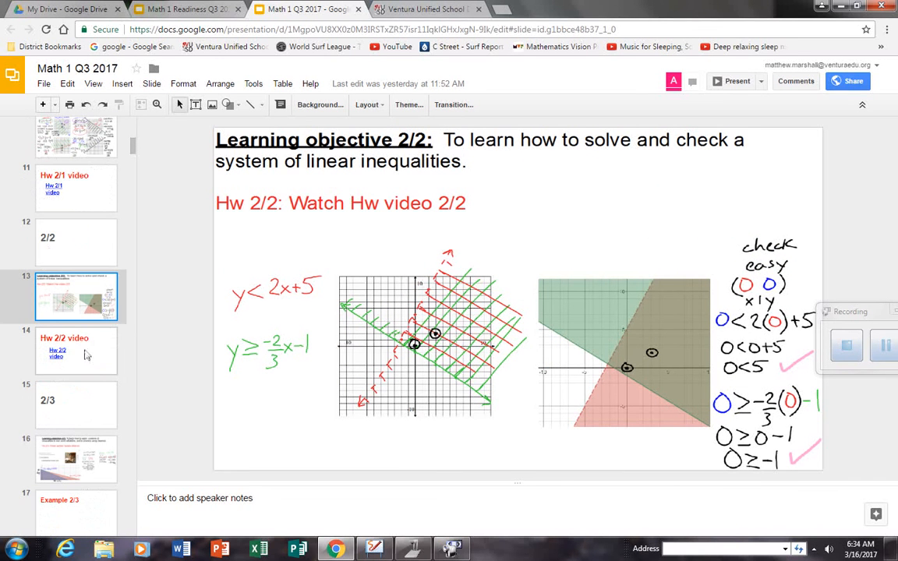
mouse_move(61, 358)
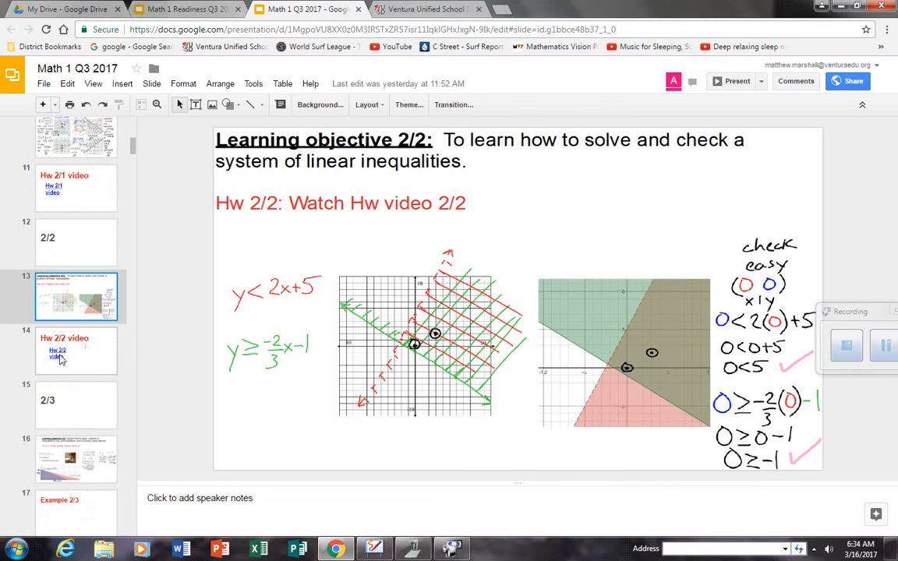
left_click(75, 351)
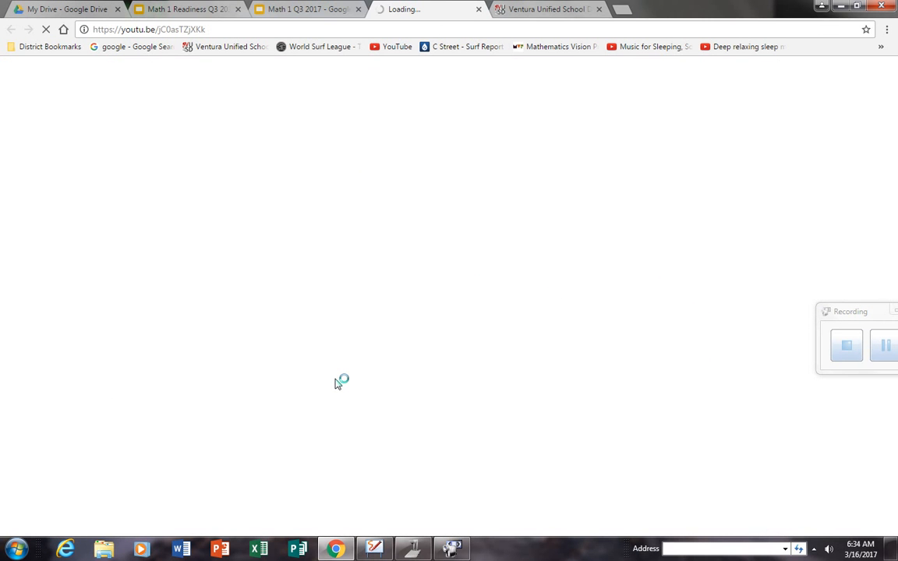
mouse_move(337, 386)
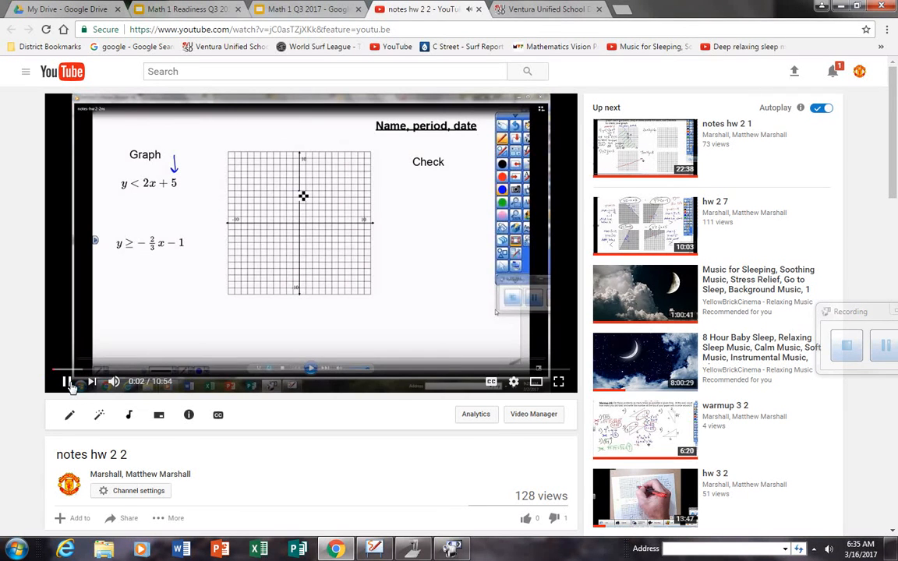
Skip ahead in the 'notes hw 2 2' video to the inequality graphing portion
left_click(139, 370)
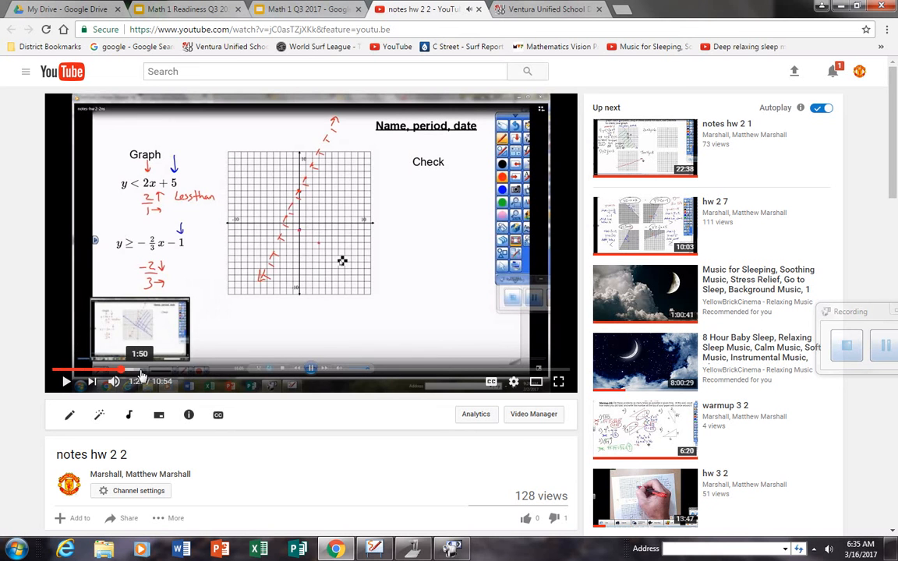
left_click(162, 369)
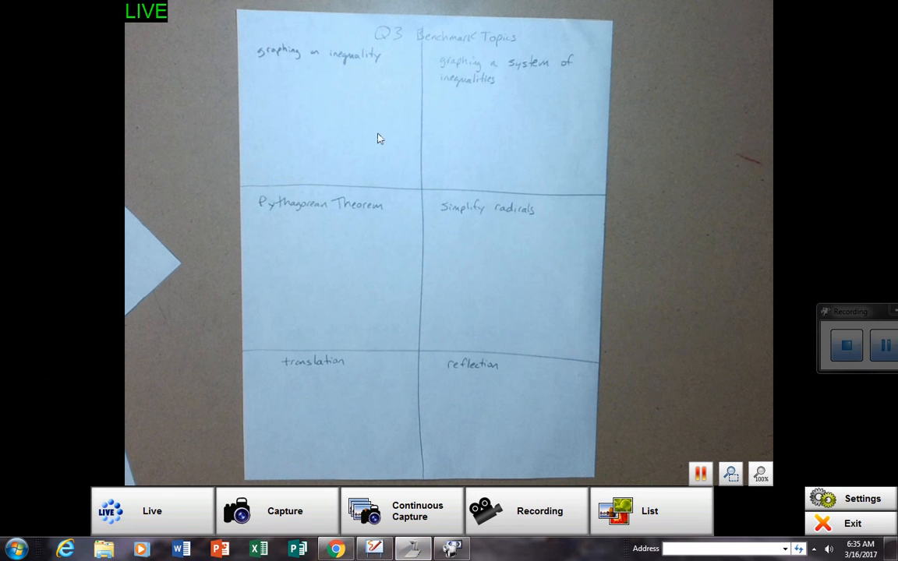
mouse_move(365, 128)
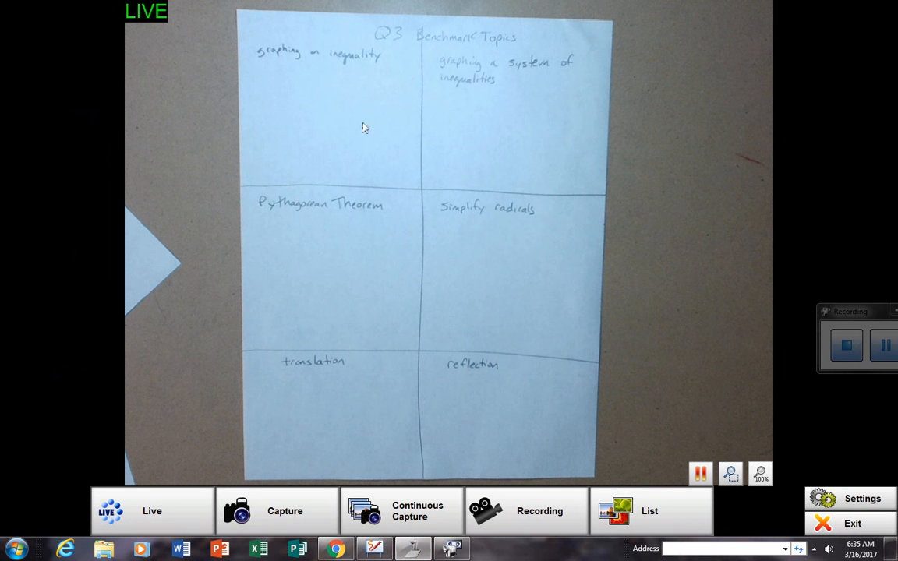
mouse_move(346, 112)
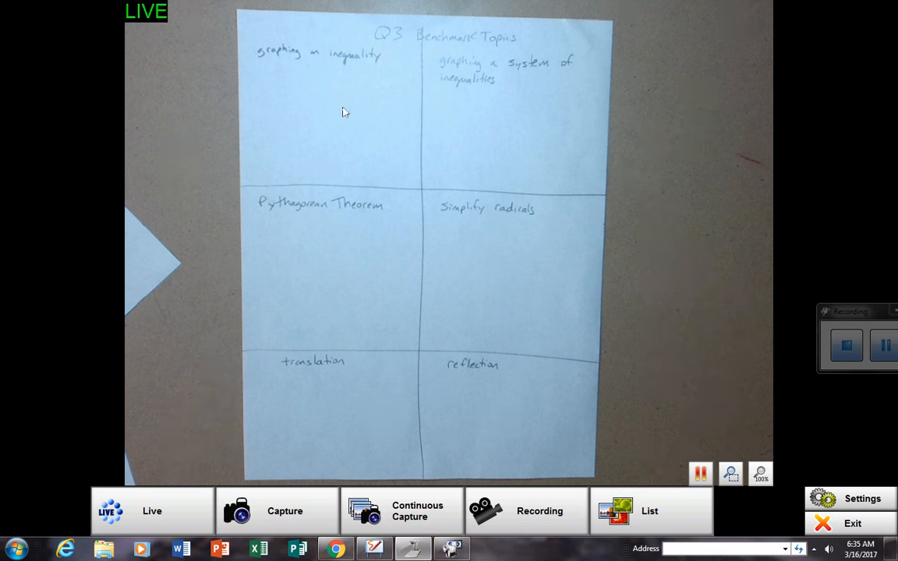
mouse_move(290, 86)
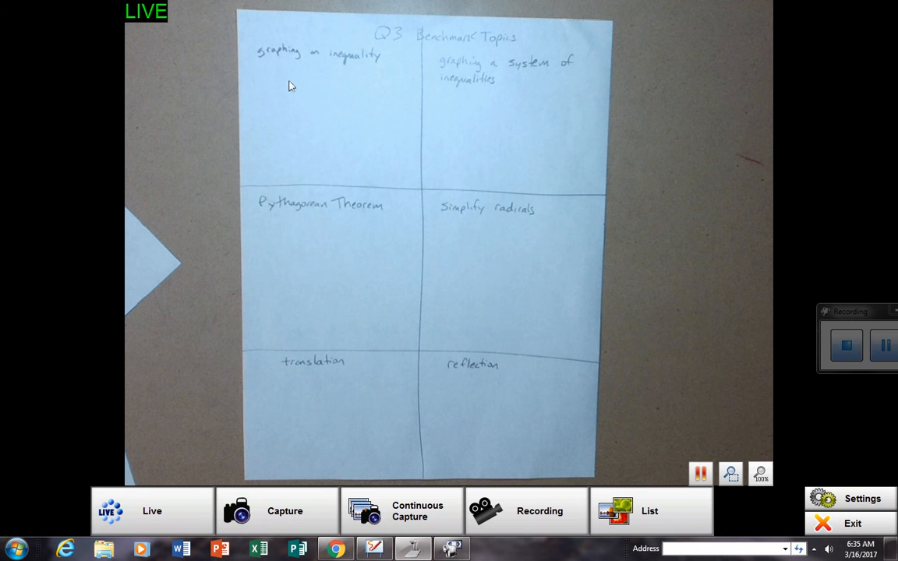
mouse_move(480, 66)
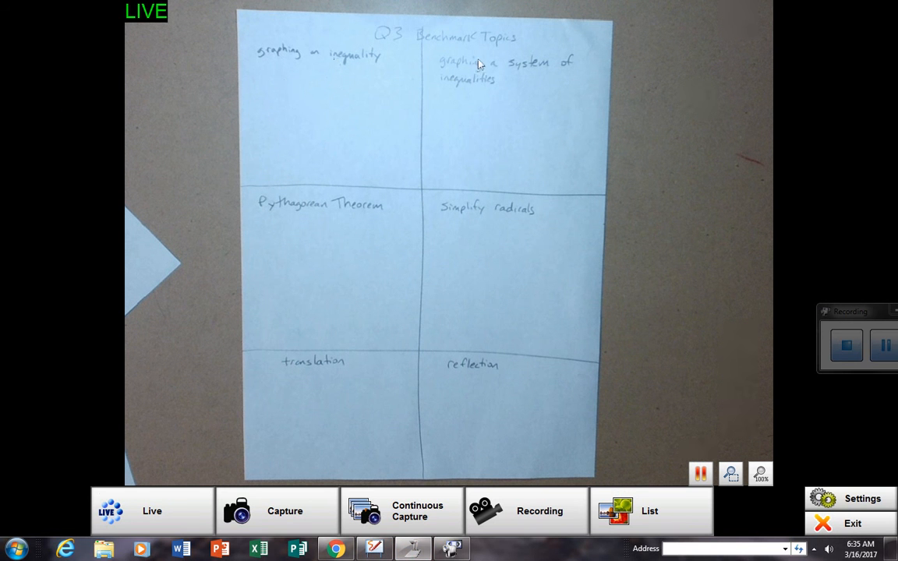
mouse_move(397, 156)
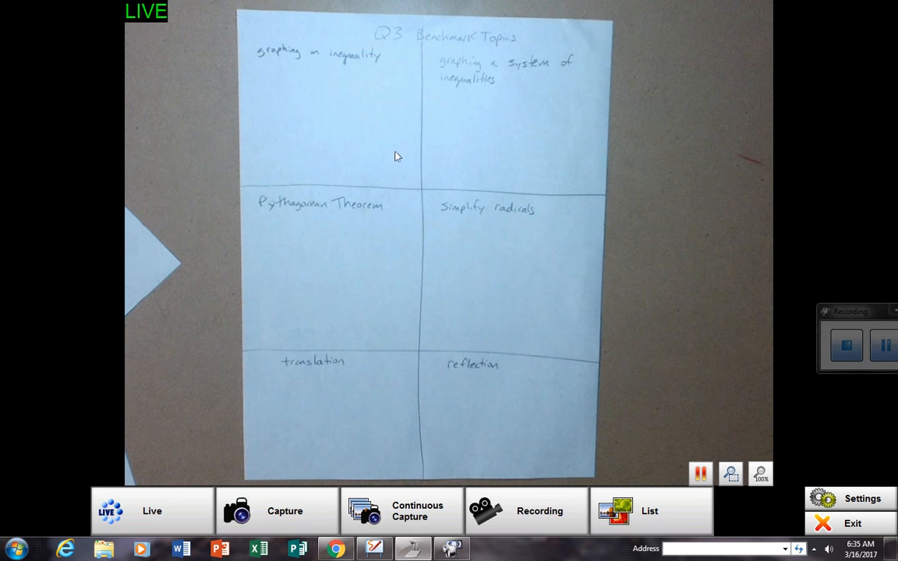
mouse_move(212, 340)
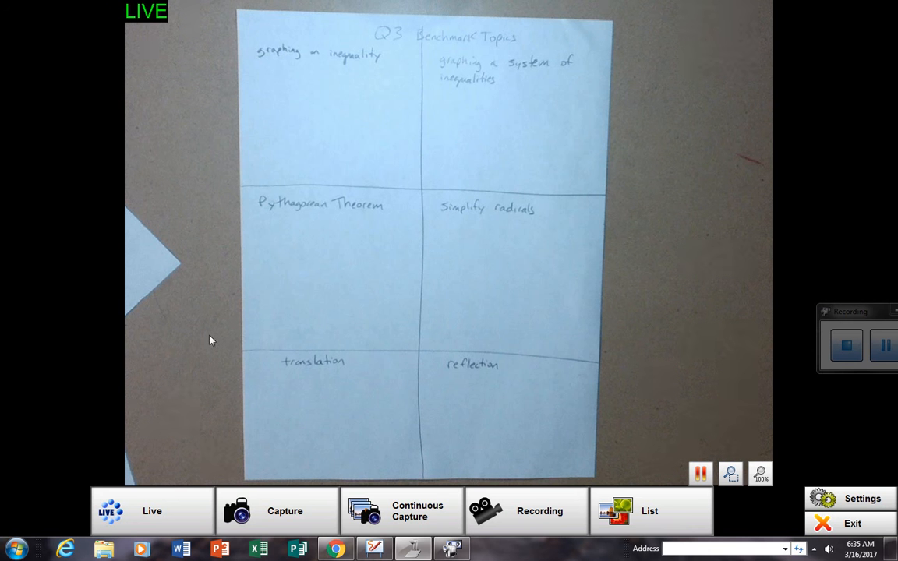
mouse_move(390, 231)
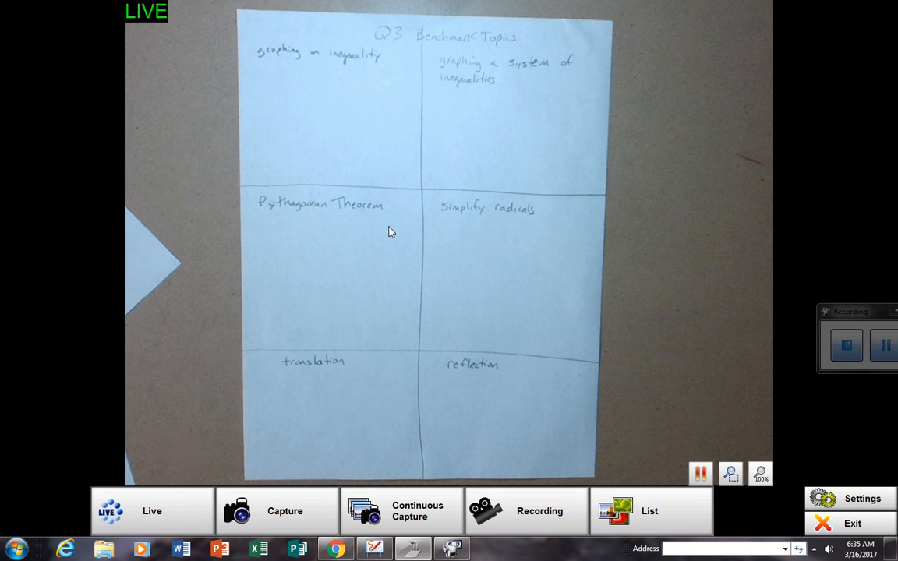
mouse_move(209, 347)
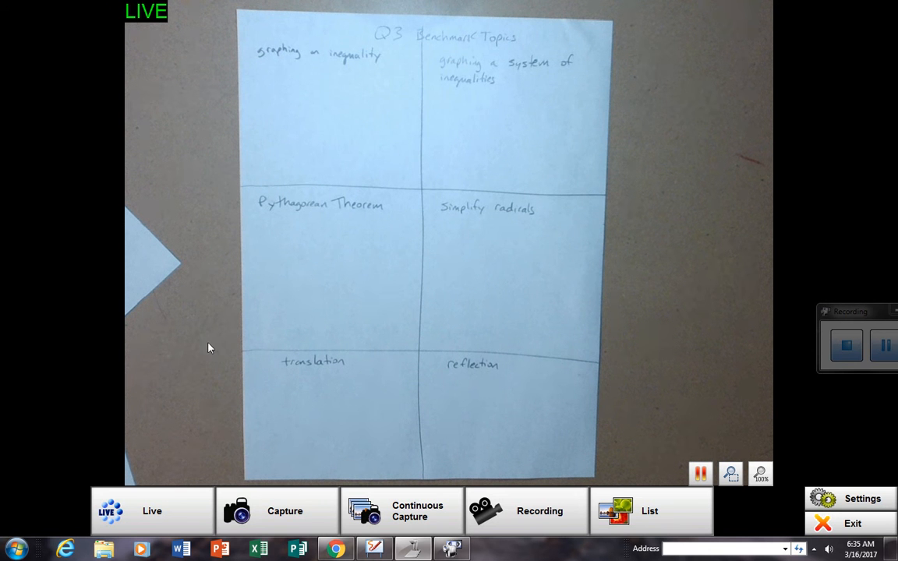